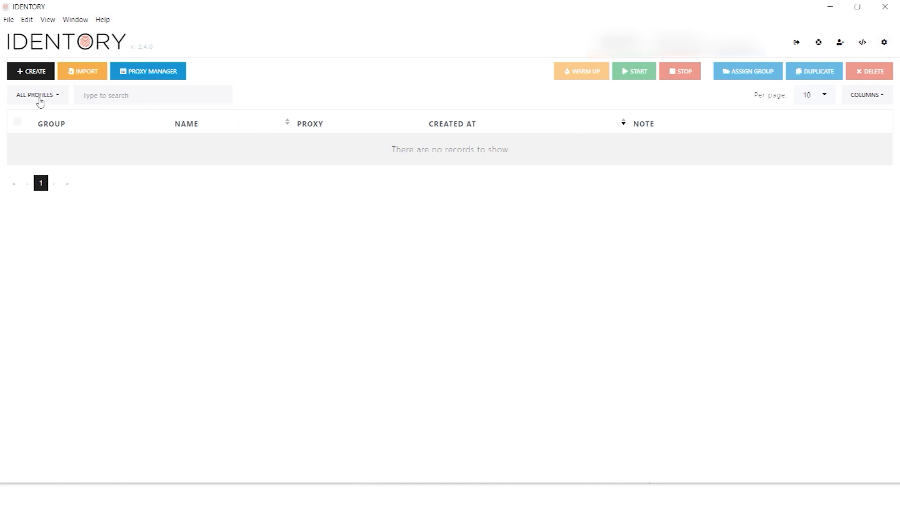
# Step: Toggle the profile groups list, then open the empty Proxy Manager
pyautogui.click(36, 95)
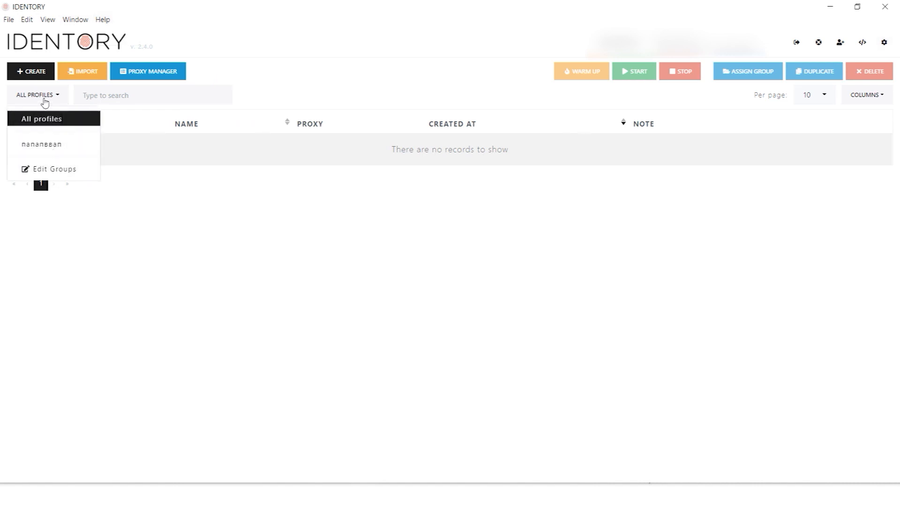
pyautogui.click(37, 95)
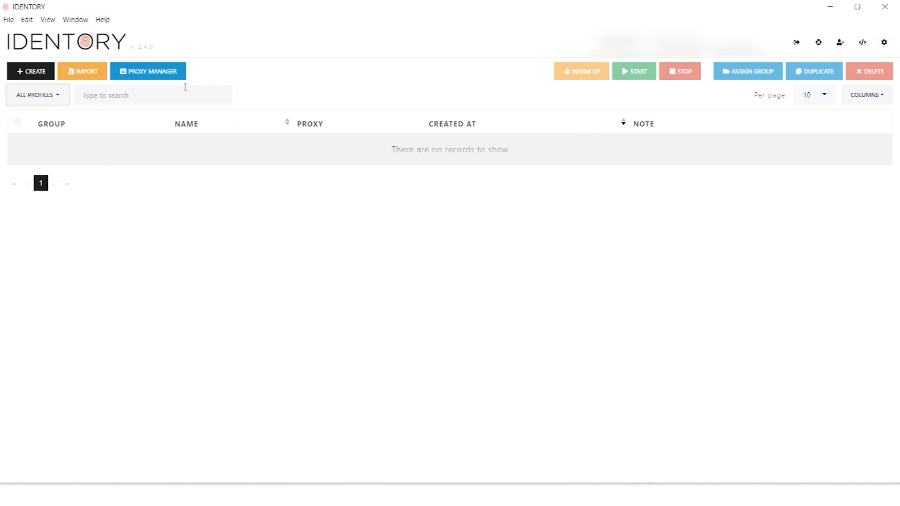
pyautogui.moveTo(148, 71)
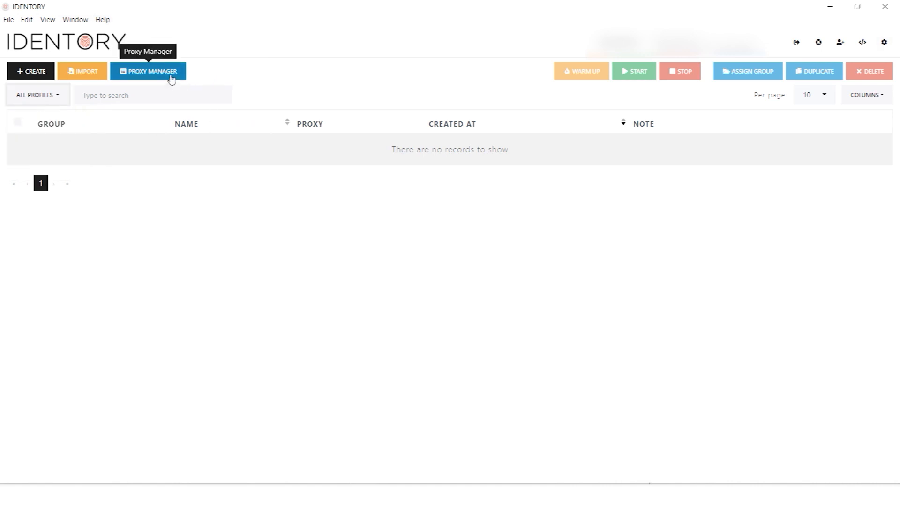
pyautogui.click(148, 72)
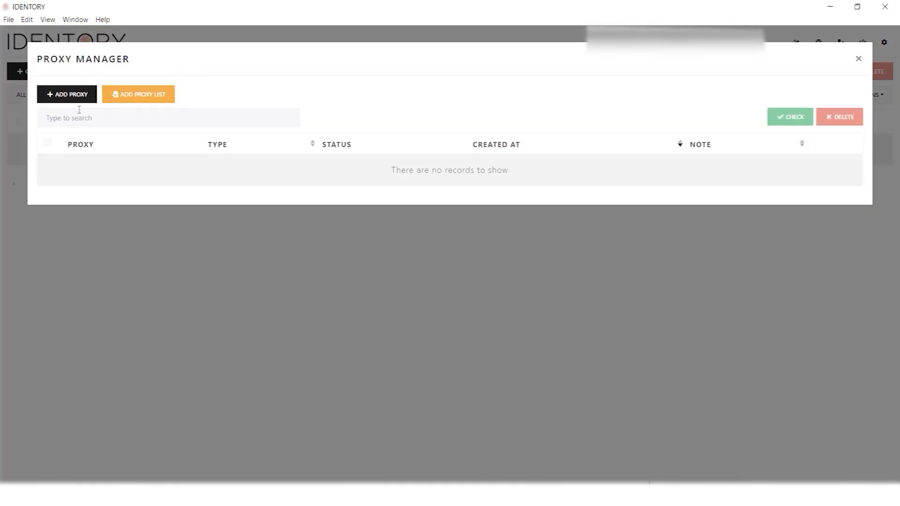
pyautogui.moveTo(138, 95)
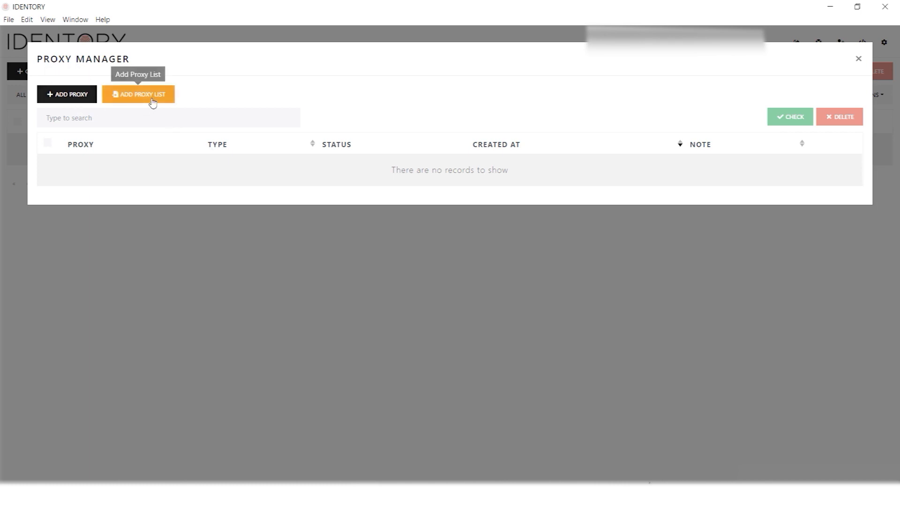
pyautogui.moveTo(66, 95)
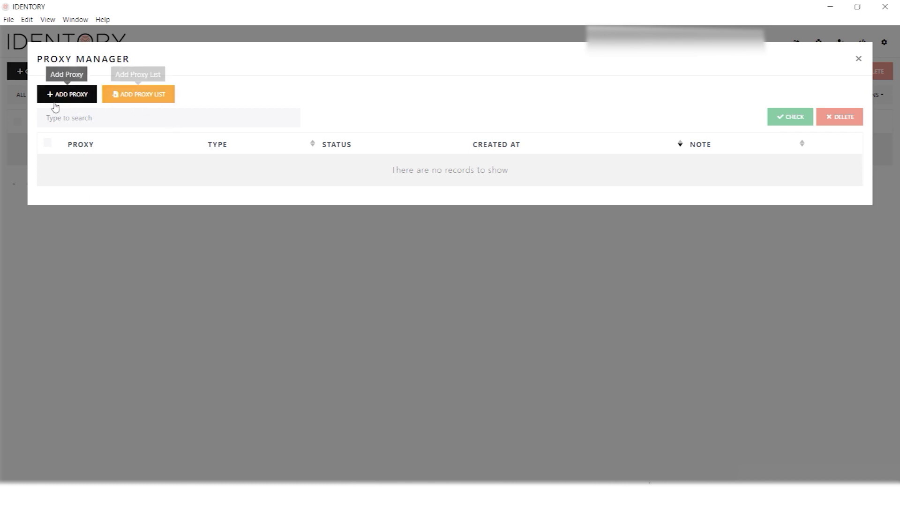
# Step: Add a proxy noted 'Name' via HTTP(S) quick insertion, then reset the type to Auto
pyautogui.click(67, 94)
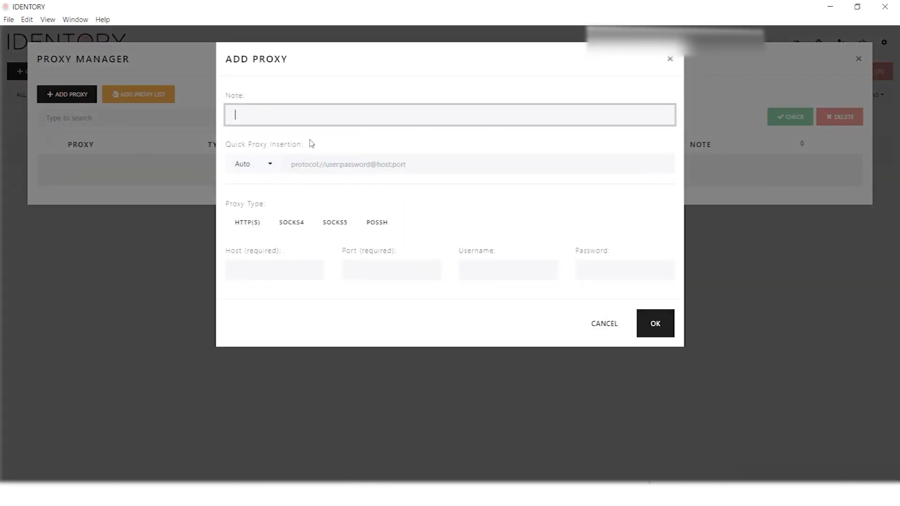
pyautogui.write('Name')
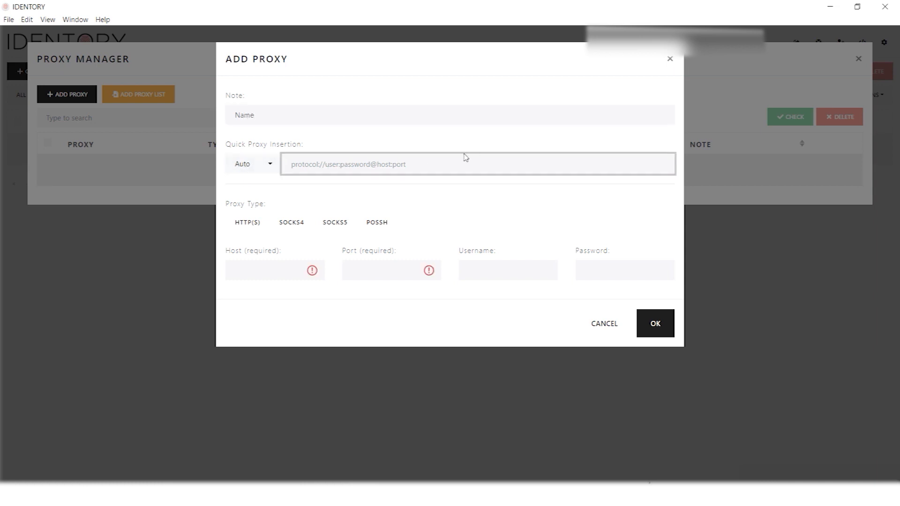
pyautogui.click(251, 164)
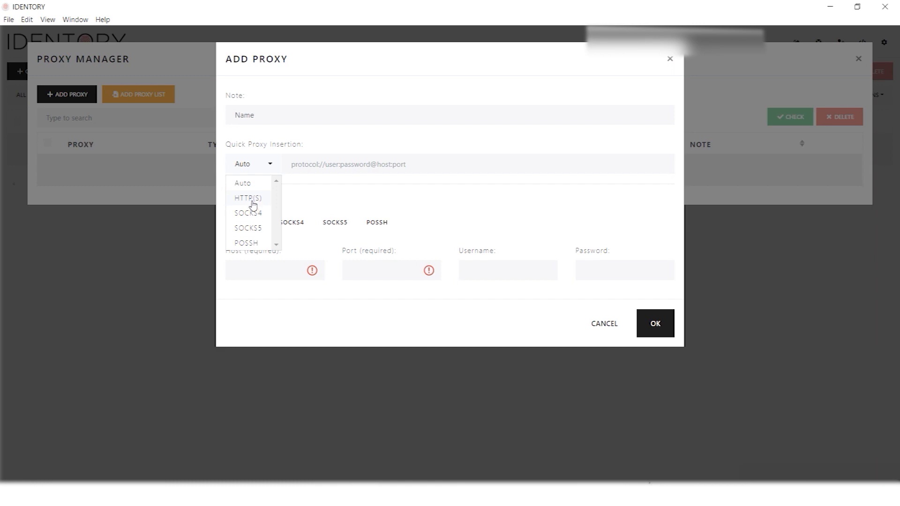
pyautogui.click(248, 198)
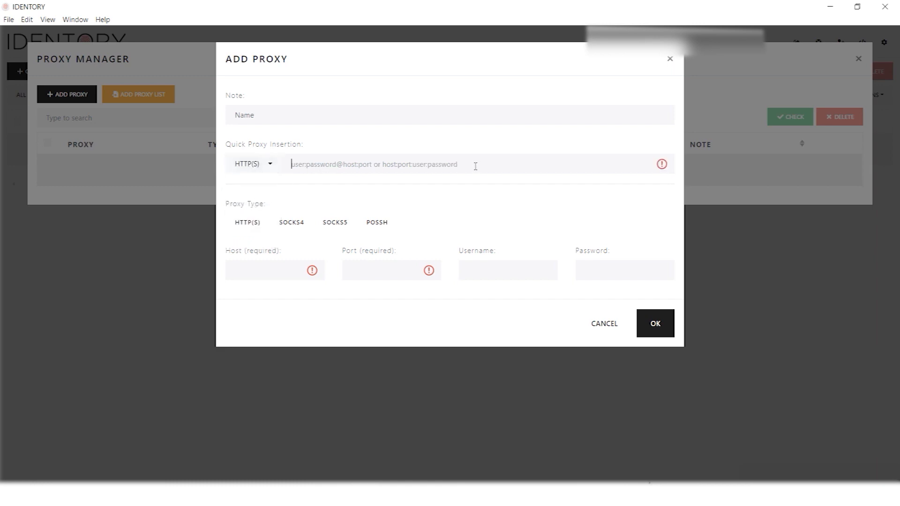
pyautogui.click(459, 164)
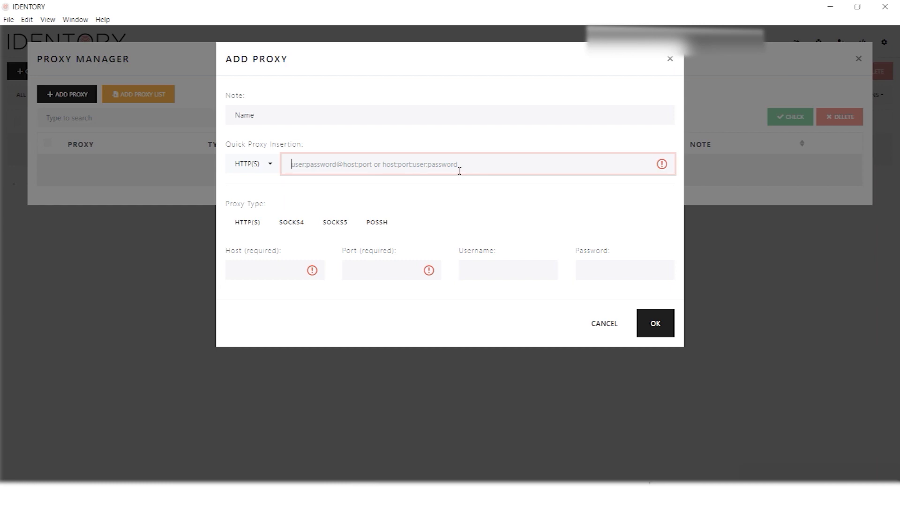
pyautogui.moveTo(338, 377)
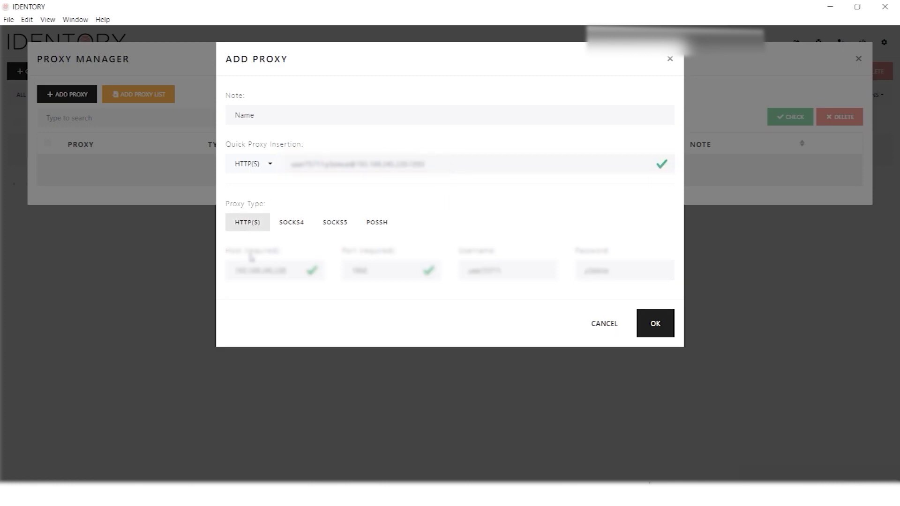
pyautogui.moveTo(313, 232)
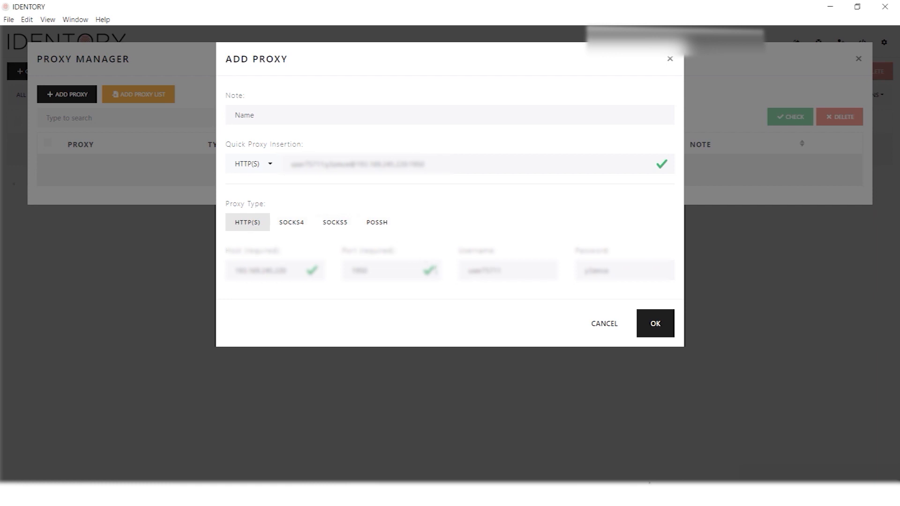
pyautogui.moveTo(489, 256)
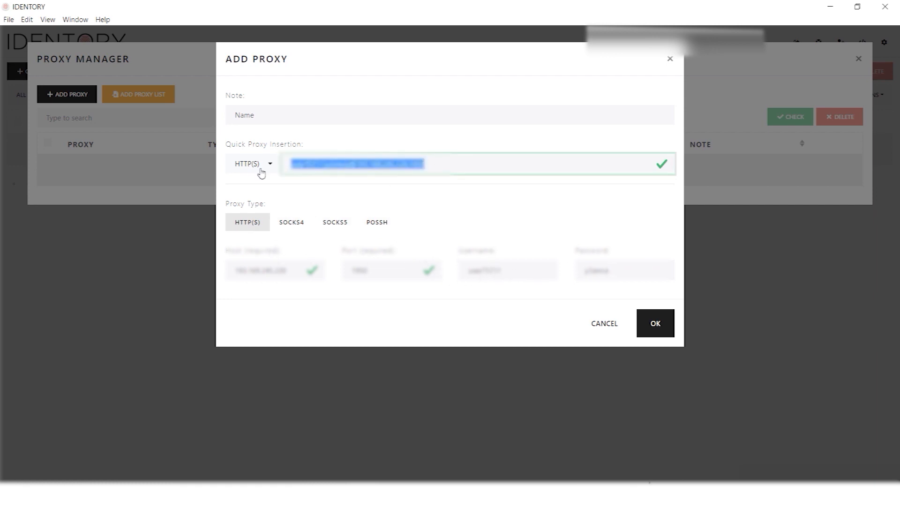
pyautogui.click(251, 166)
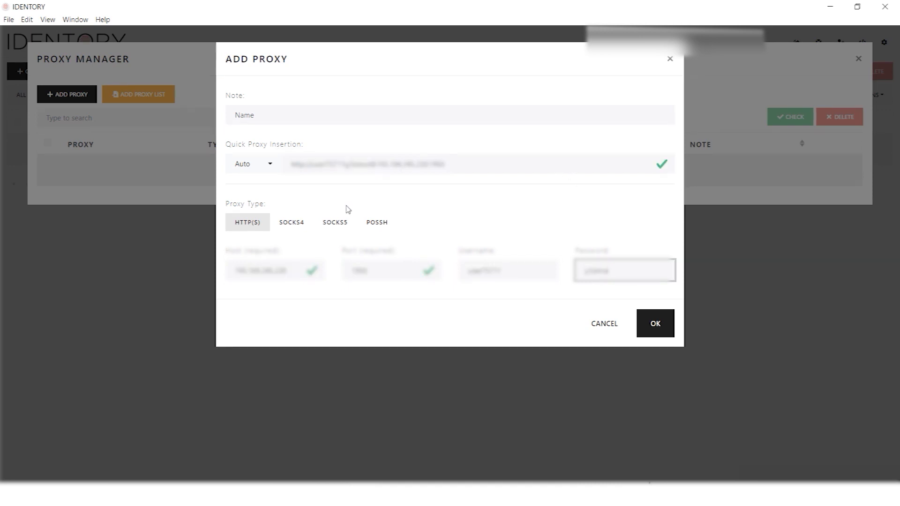
pyautogui.moveTo(655, 323)
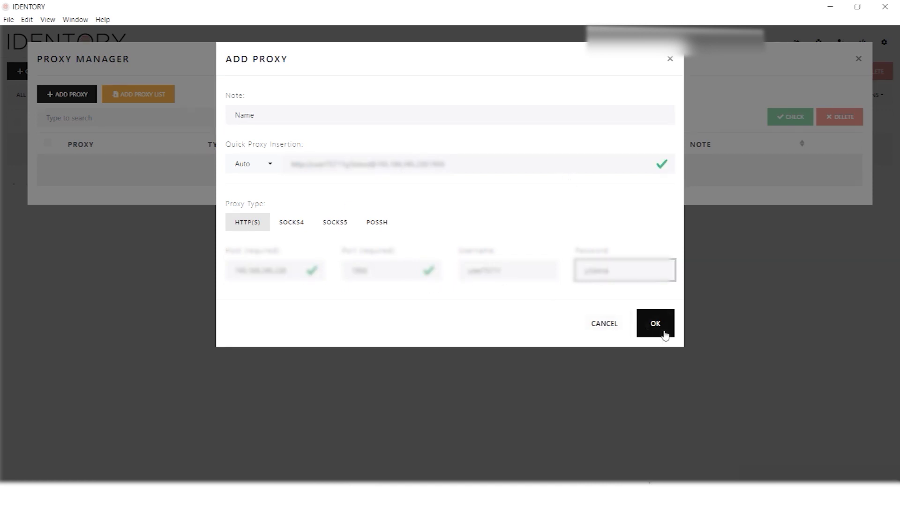
# Step: Save the 'Name' proxy, then select it to check its status and deselect it
pyautogui.click(655, 323)
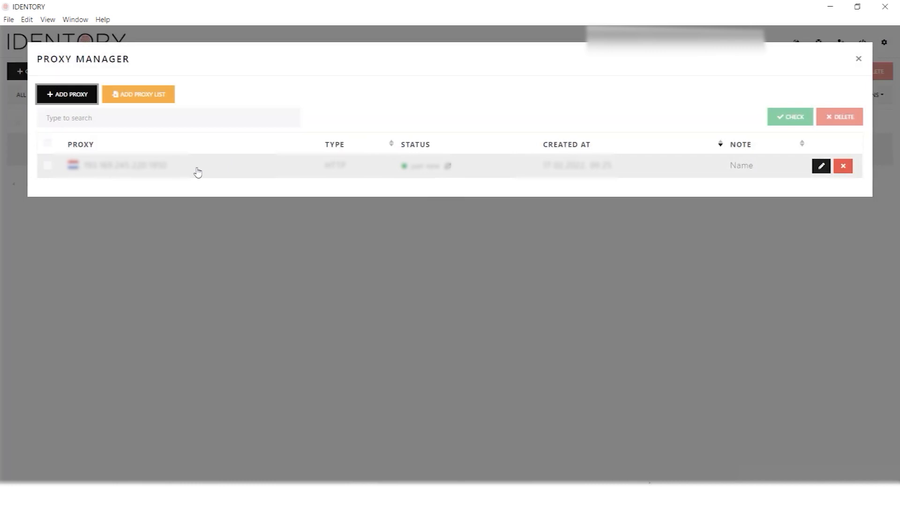
pyautogui.moveTo(712, 174)
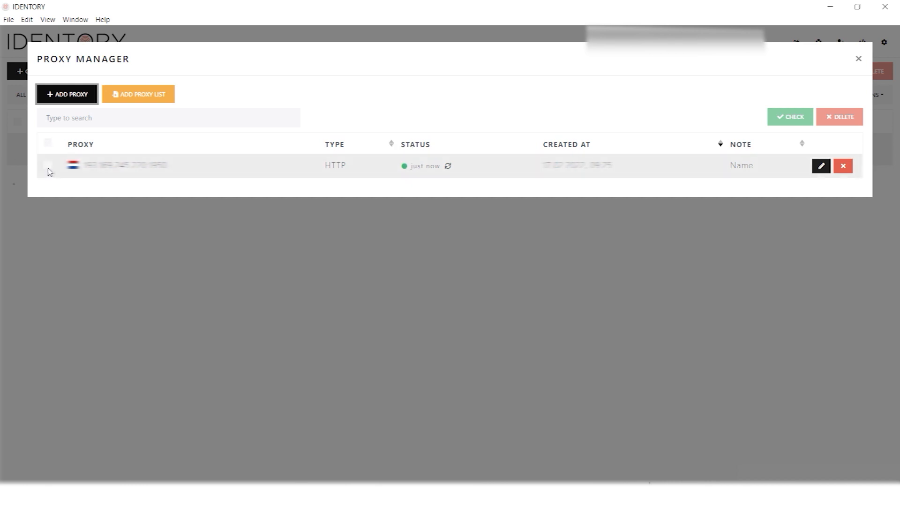
pyautogui.click(48, 166)
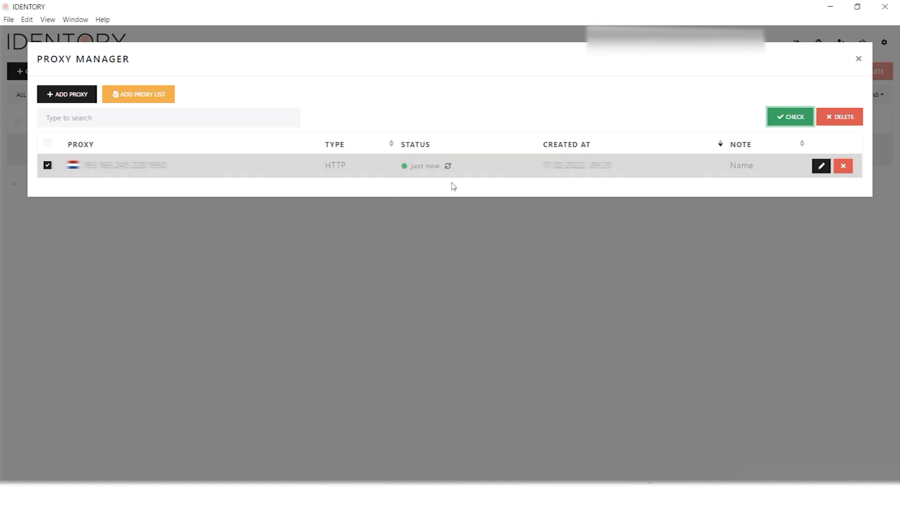
pyautogui.click(48, 166)
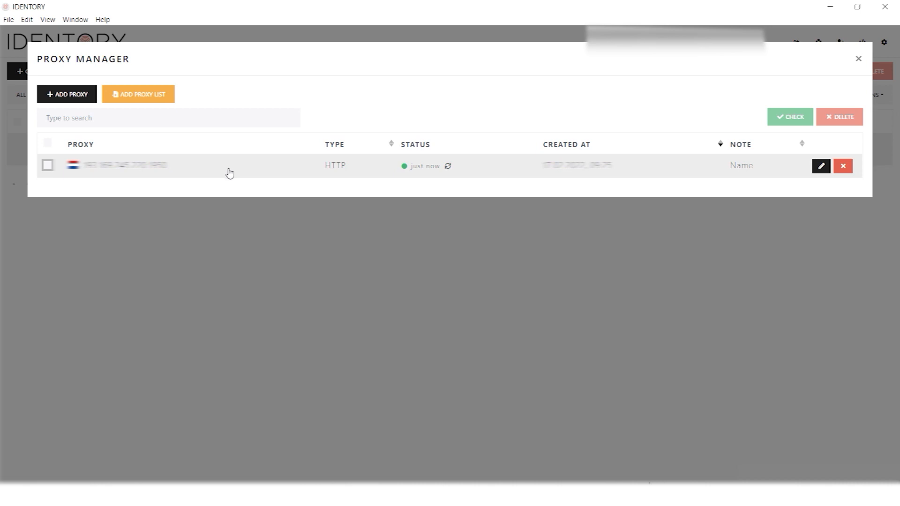
pyautogui.moveTo(138, 94)
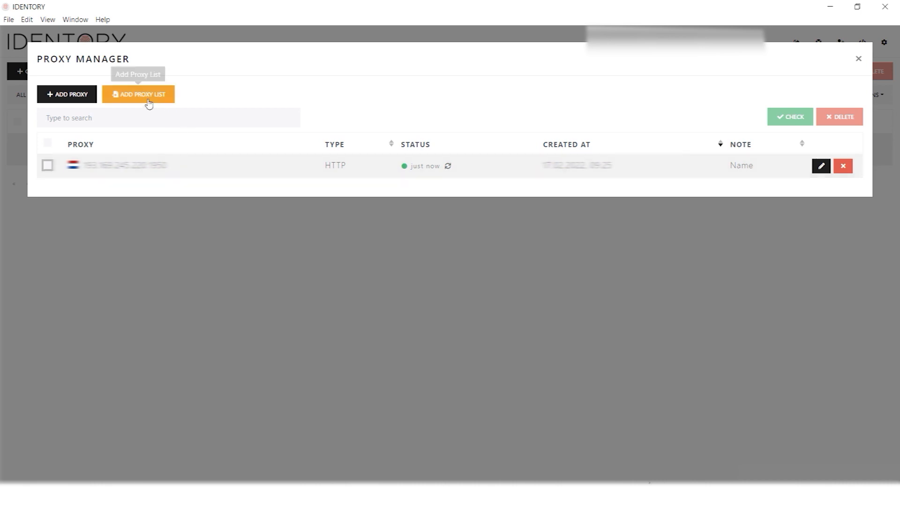
pyautogui.click(138, 94)
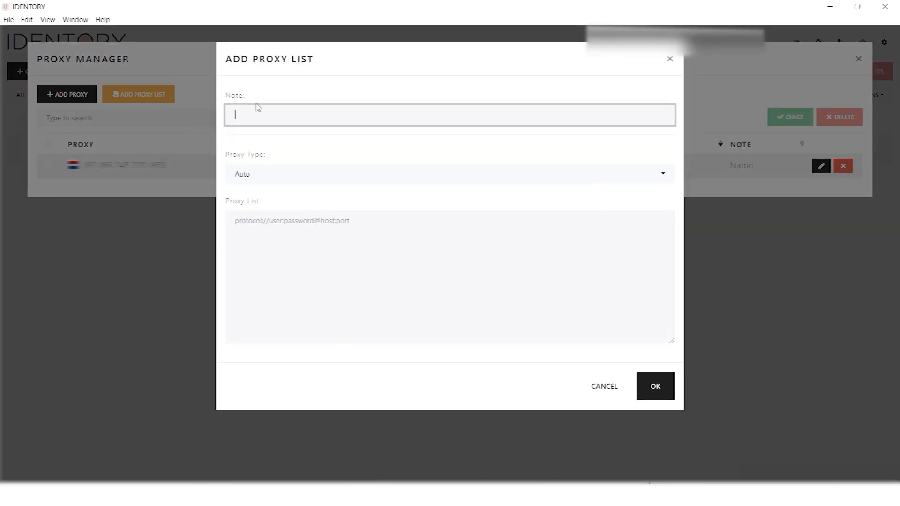
pyautogui.write('Name 2')
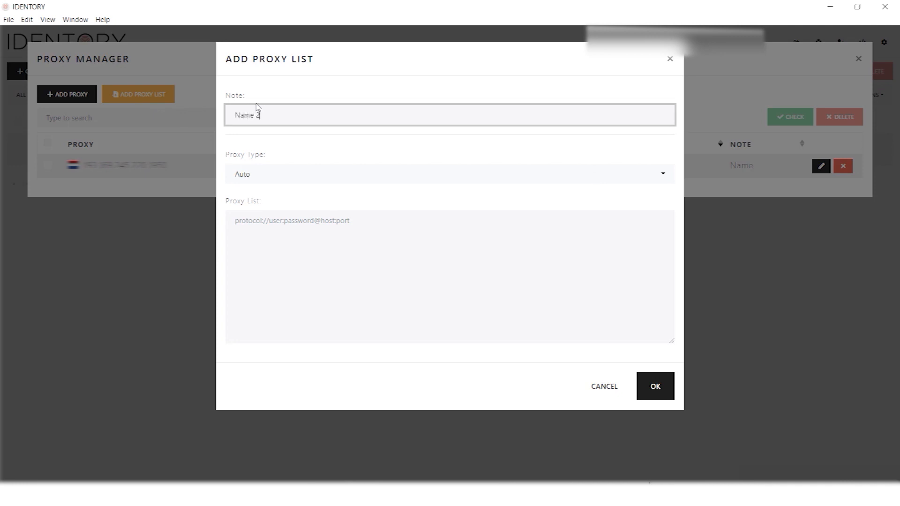
pyautogui.click(450, 174)
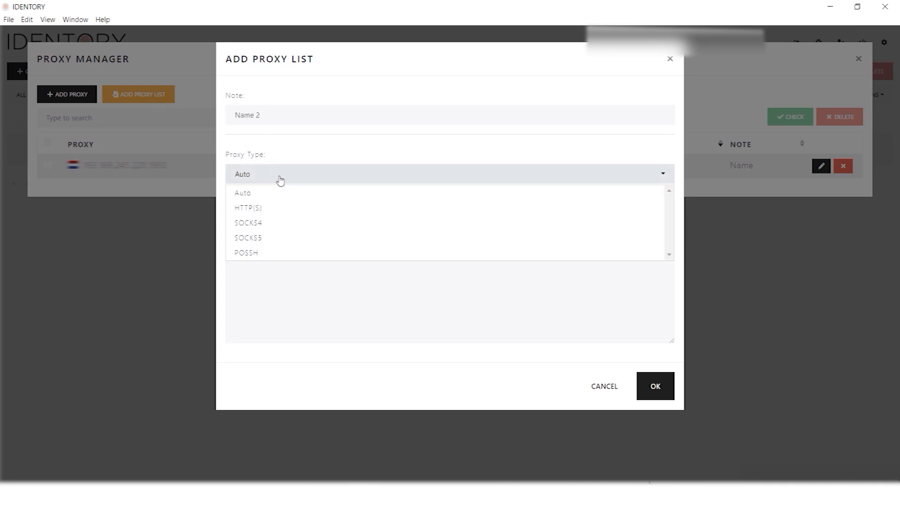
pyautogui.moveTo(251, 223)
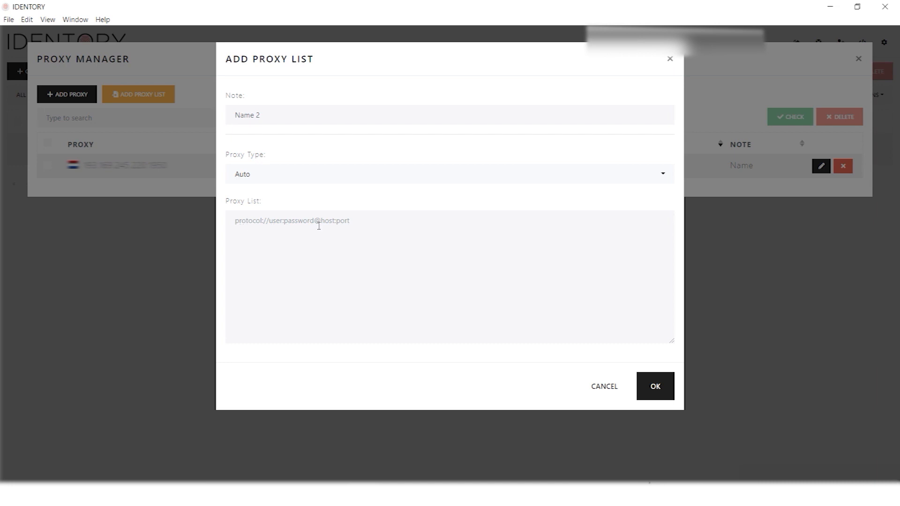
pyautogui.click(450, 174)
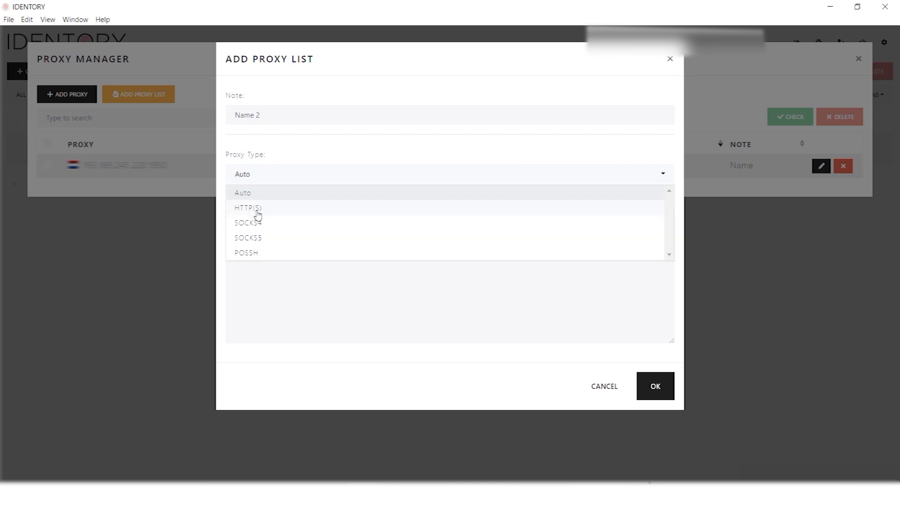
pyautogui.click(247, 208)
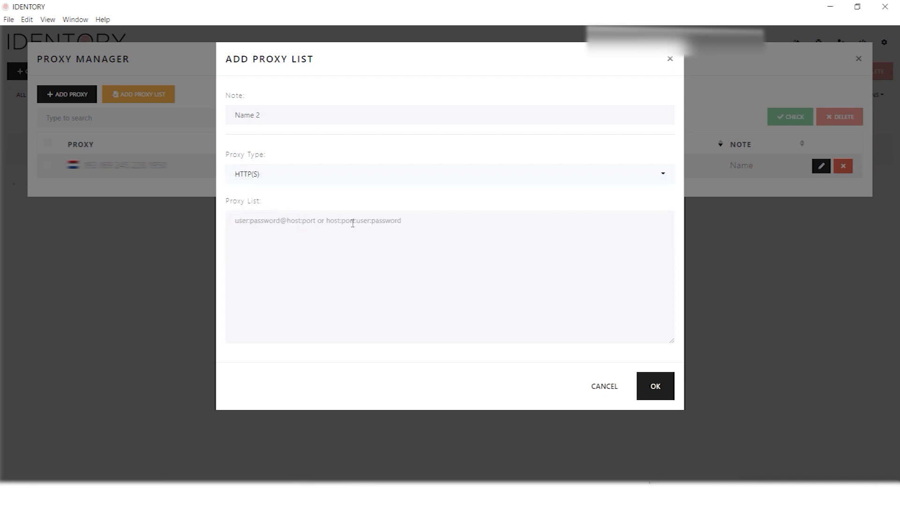
pyautogui.moveTo(323, 238)
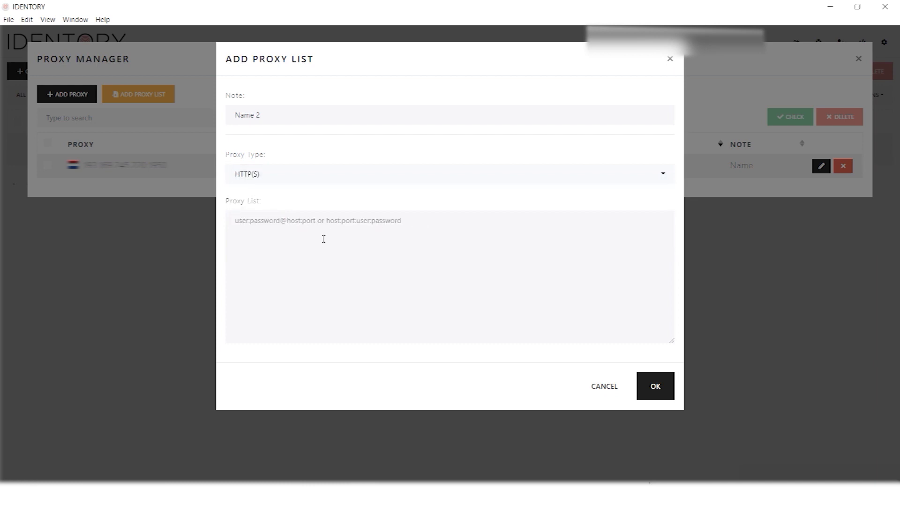
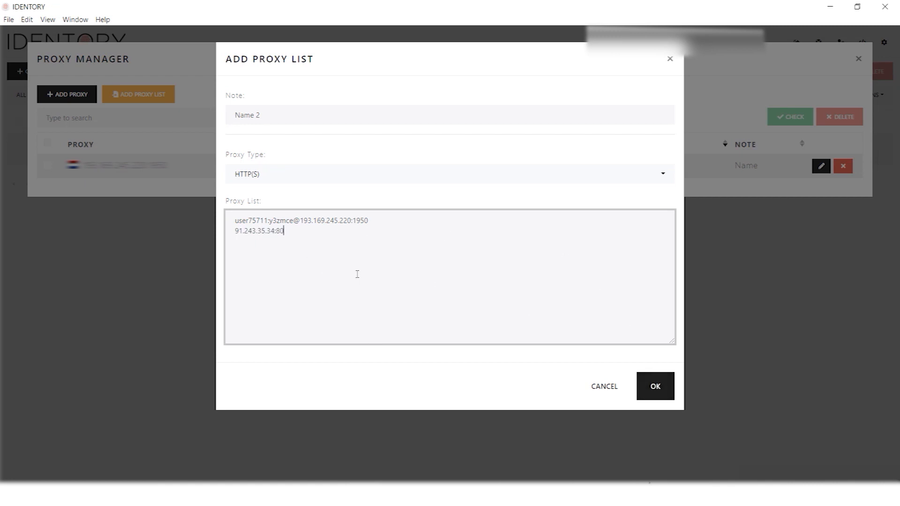
pyautogui.press('ctrl+a')
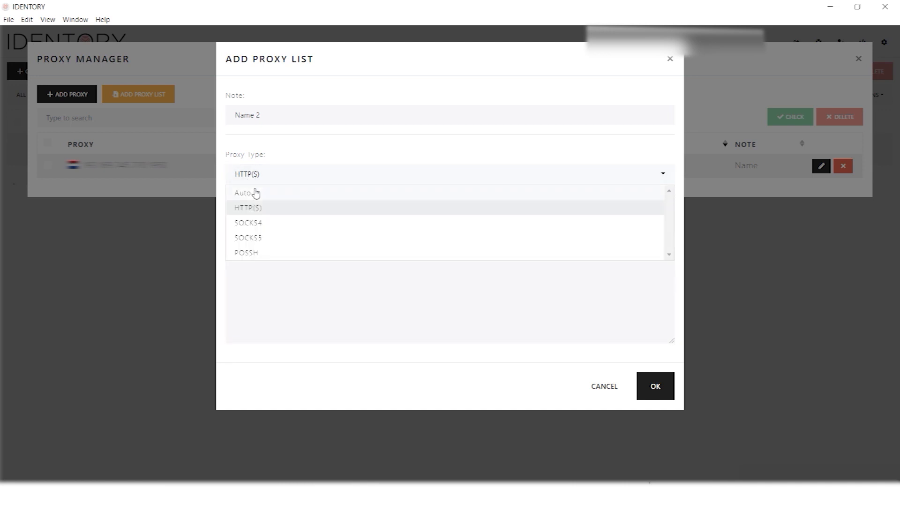
pyautogui.click(246, 192)
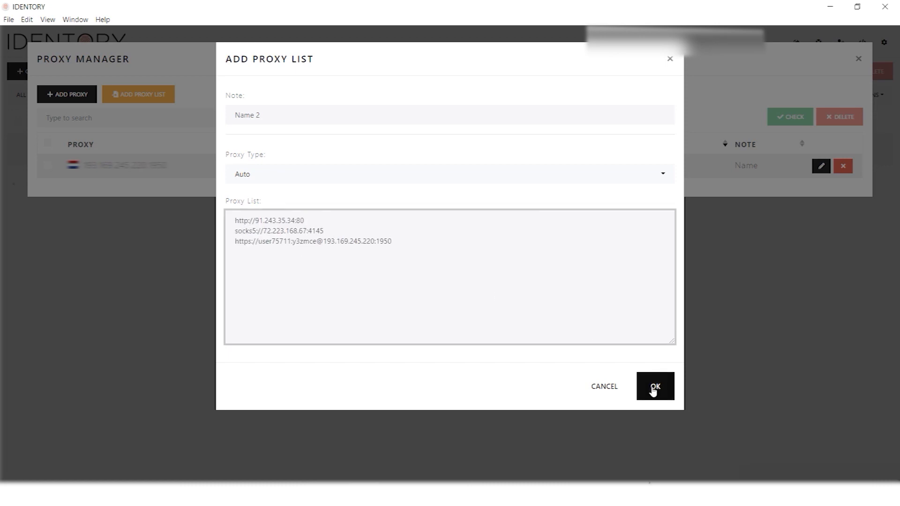
# Step: Save the 'Name 2' proxy list and close the Proxy Manager
pyautogui.click(655, 386)
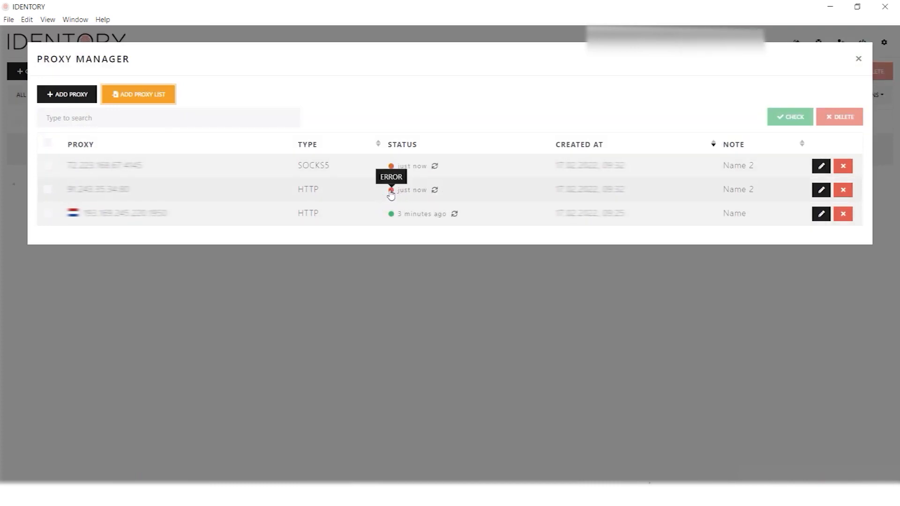
pyautogui.click(859, 58)
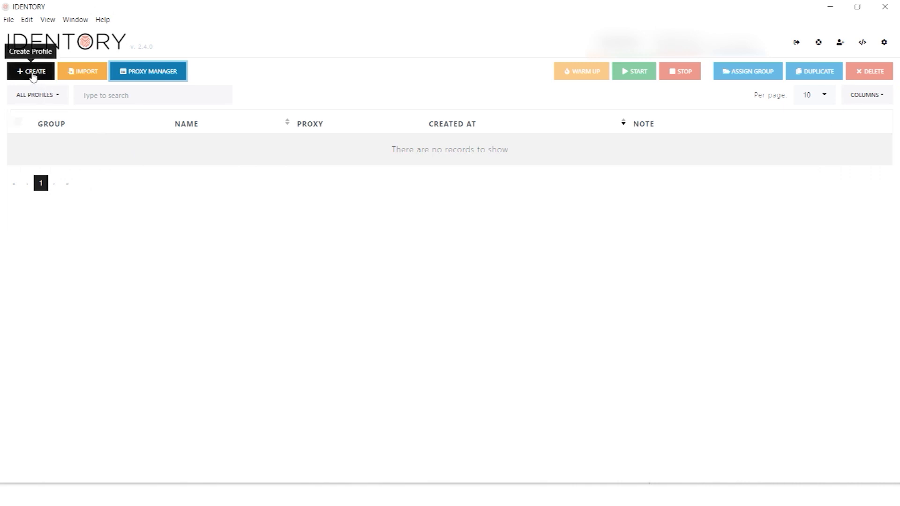
# Step: Start profile 'Name 1', switching quick proxy type to HTTP(S) and back to Auto
pyautogui.click(30, 71)
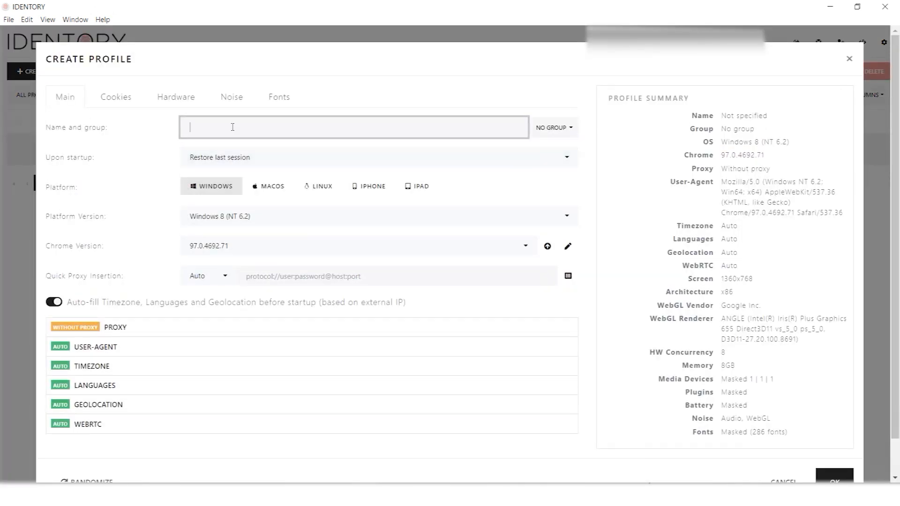
pyautogui.write('Name 1')
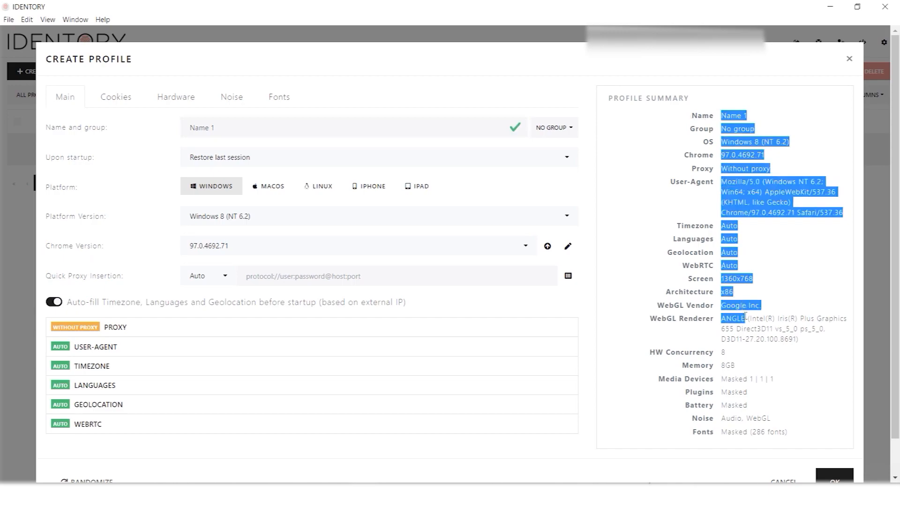
pyautogui.click(208, 277)
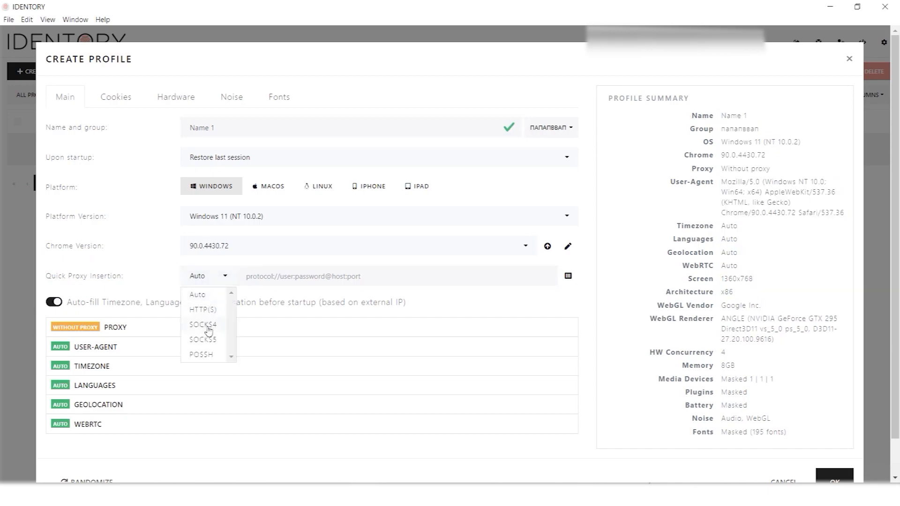
pyautogui.click(203, 311)
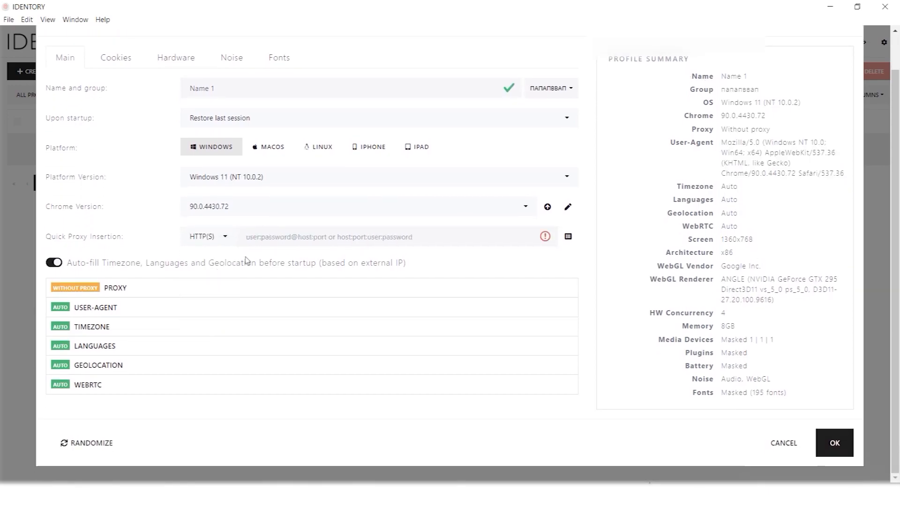
pyautogui.click(207, 236)
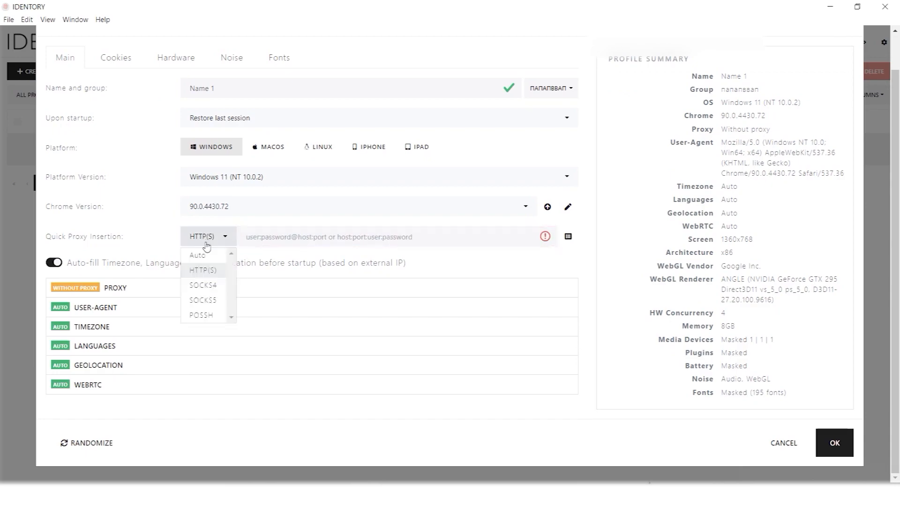
pyautogui.click(197, 255)
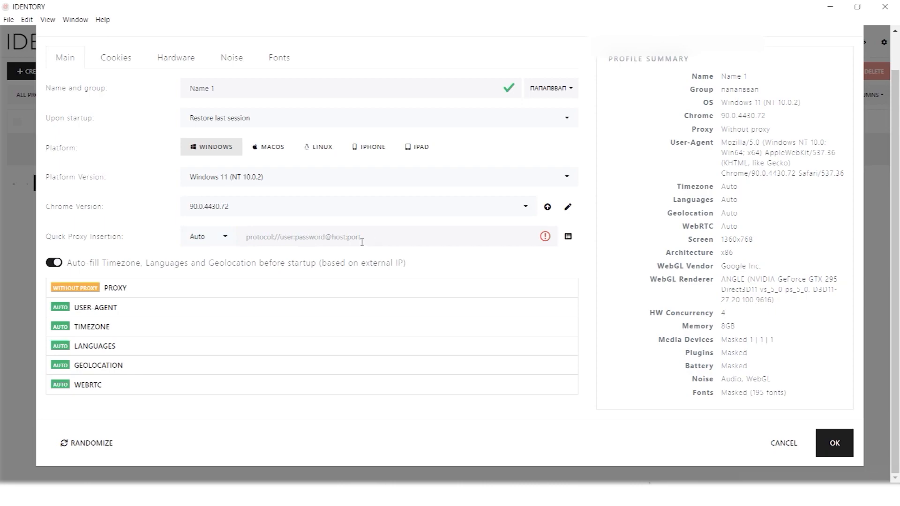
pyautogui.moveTo(568, 236)
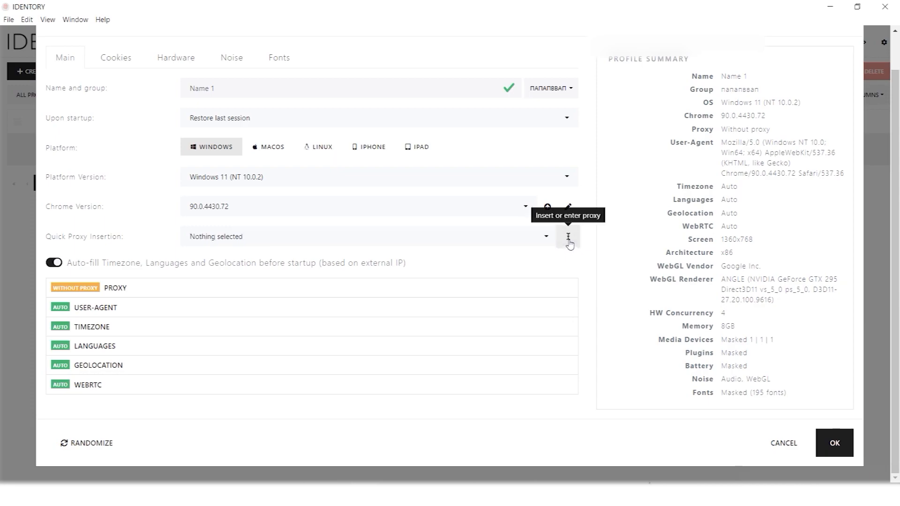
# Step: Choose saved proxy 193.169.245.220:1950 (NL - Dronten), review Fonts, and create the profile
pyautogui.click(368, 236)
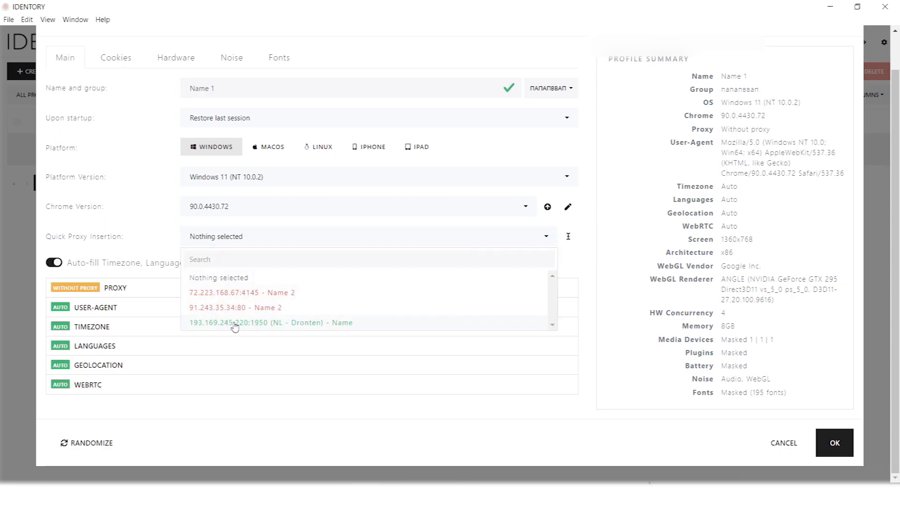
pyautogui.moveTo(296, 325)
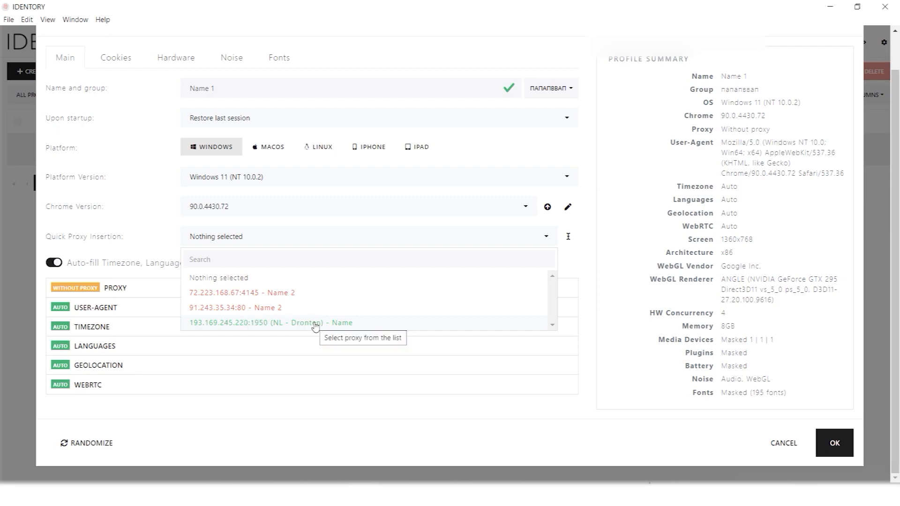
pyautogui.click(270, 322)
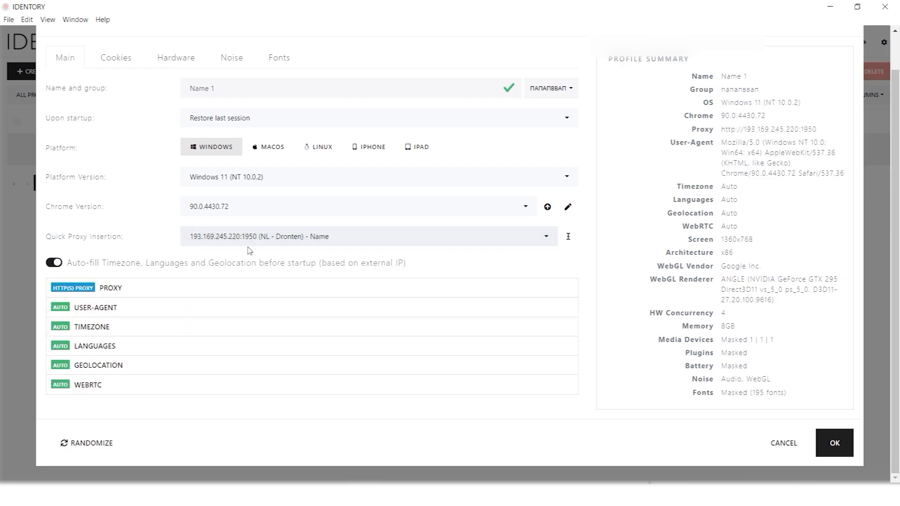
pyautogui.click(279, 57)
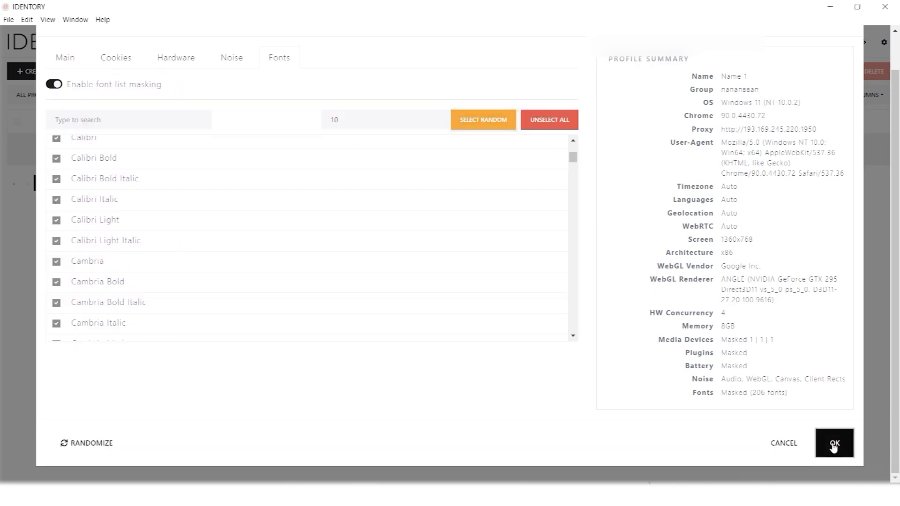
pyautogui.click(833, 443)
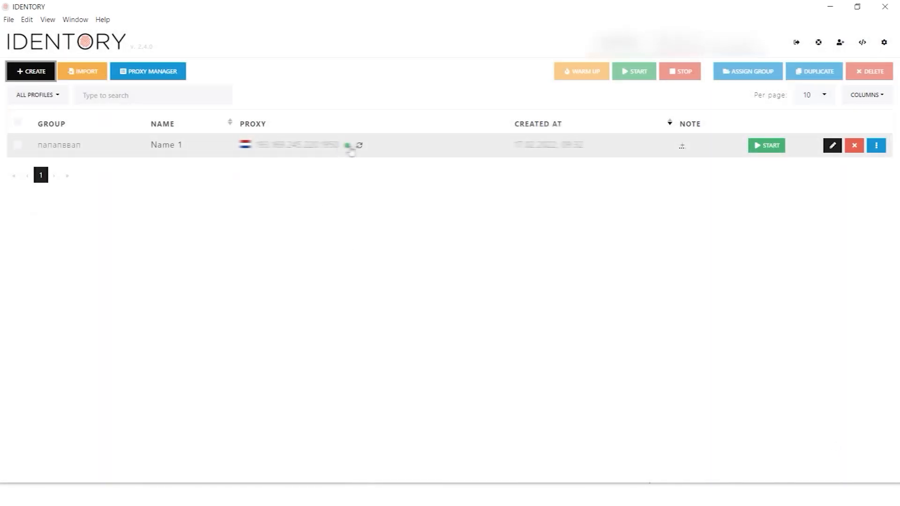
pyautogui.moveTo(97, 152)
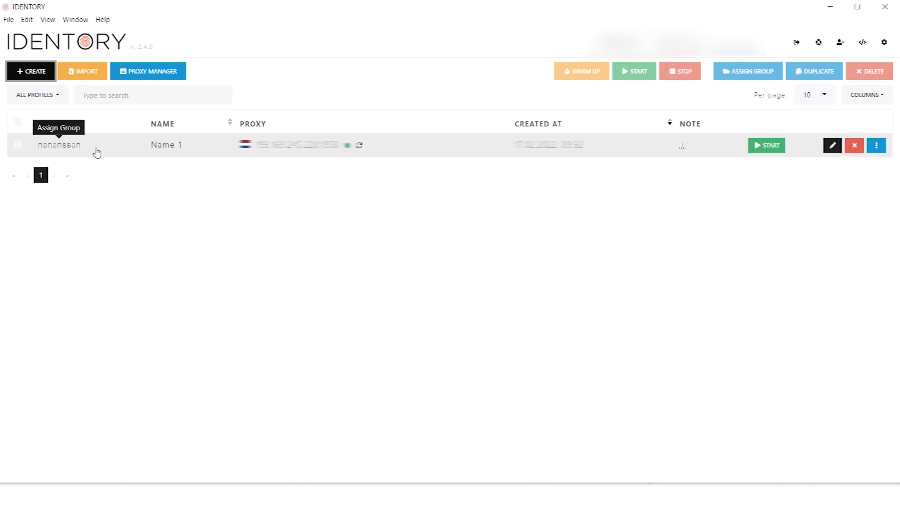